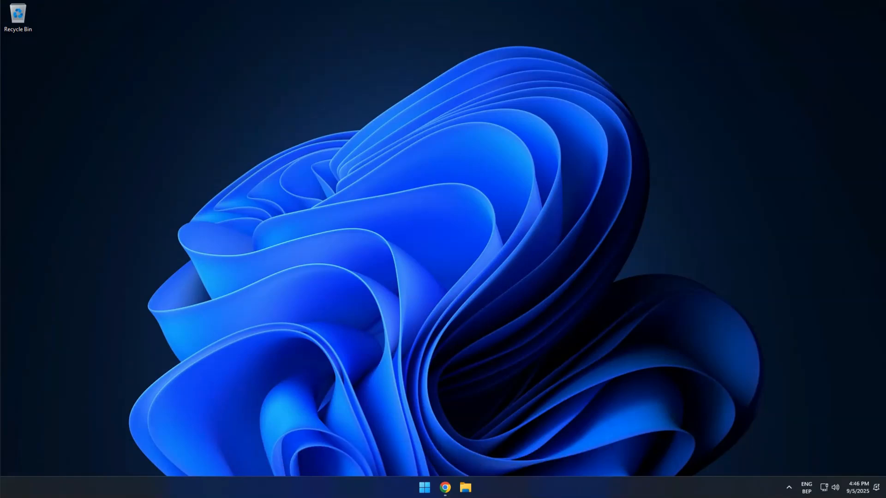
Step: Remove the disabled, unsupported uBlock Origin card from chrome://extensions
left_click(446, 487)
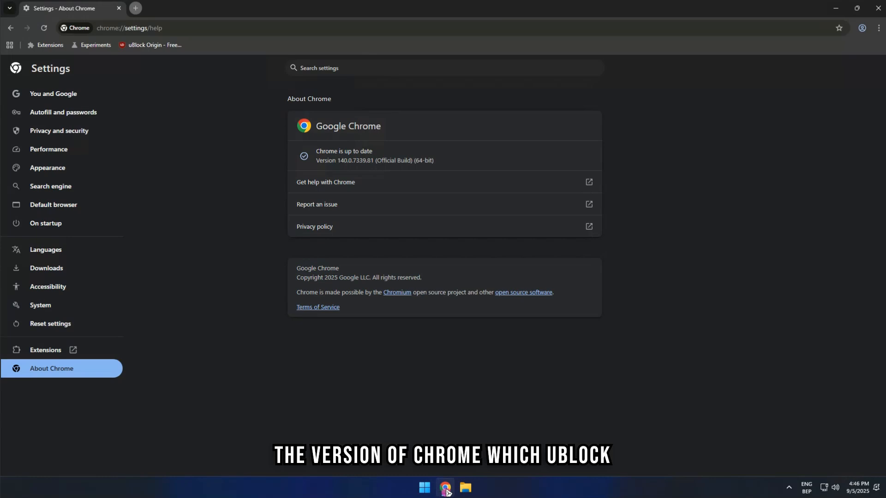
left_click_drag(317, 161, 415, 160)
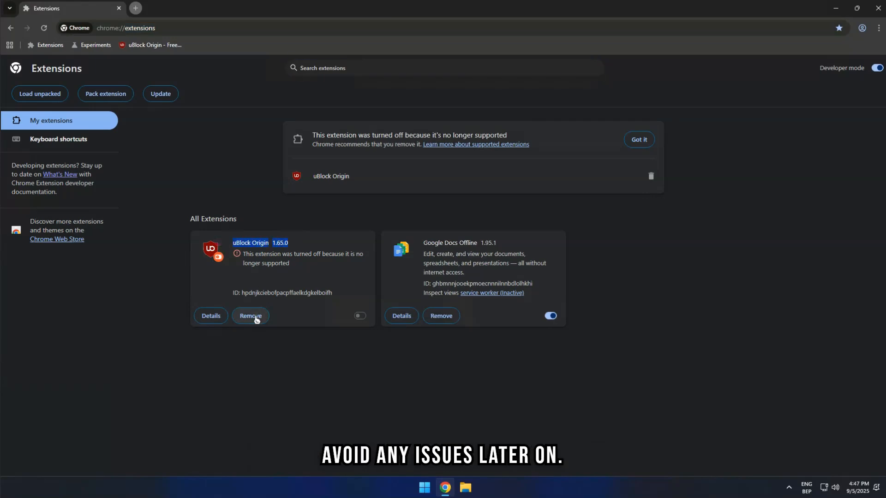
left_click(250, 315)
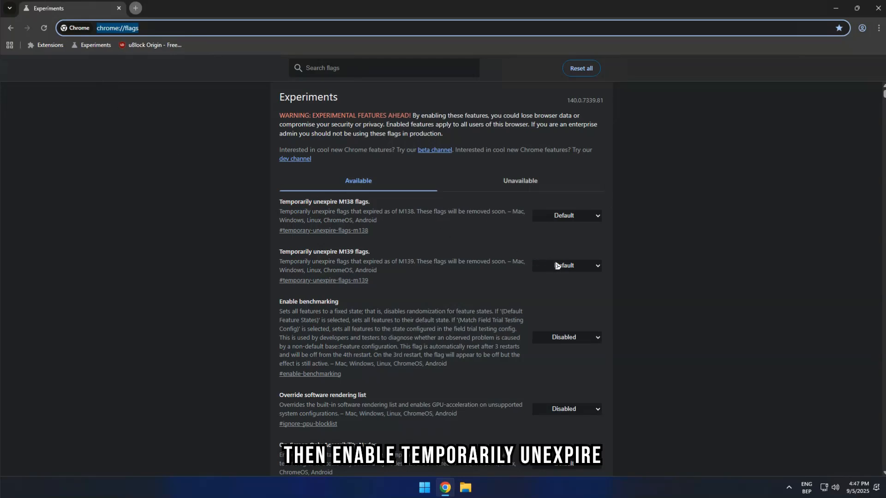
Step: Enable Temporarily unexpire M139 flags and Allow legacy extension manifest versions on chrome://flags
left_click(565, 266)
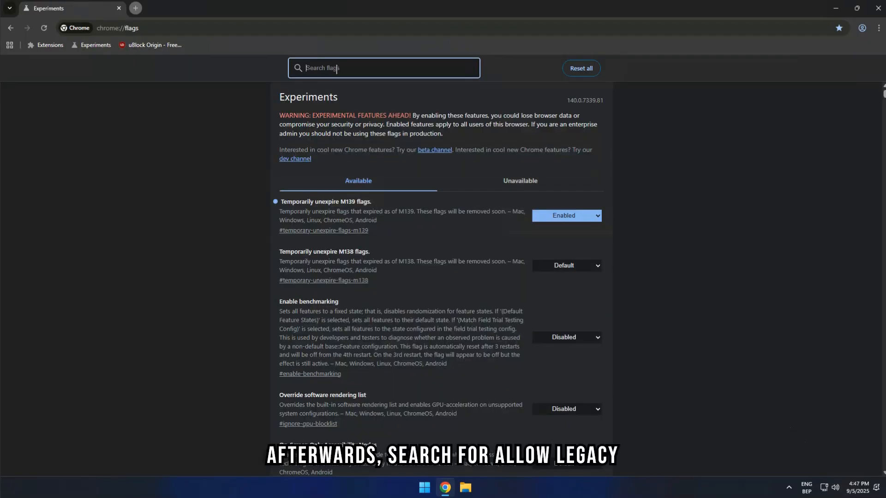
type("mv2")
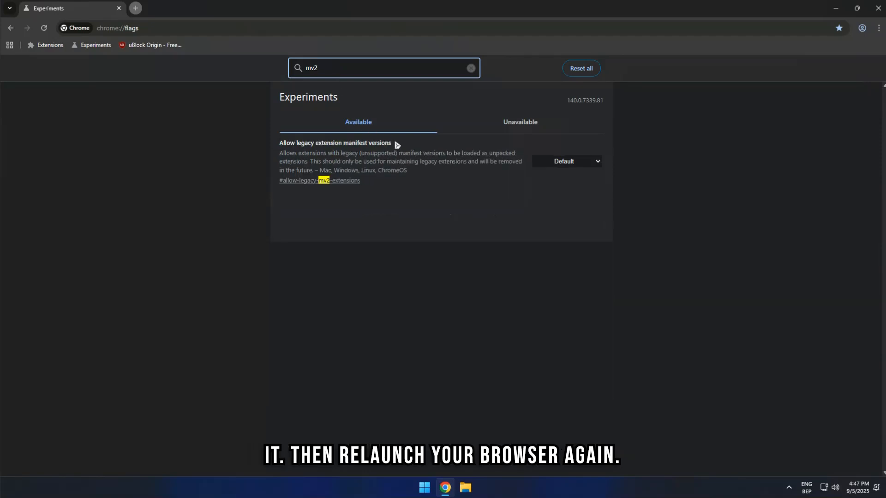
left_click(564, 160)
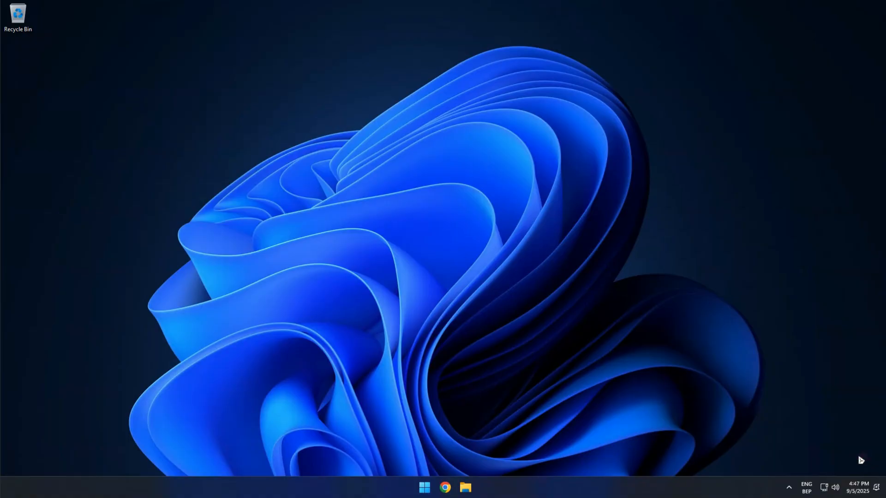
Step: Relaunch Chrome and reach the uBlock GitHub releases list from ublockorigin.com's Source Code link
left_click(445, 487)
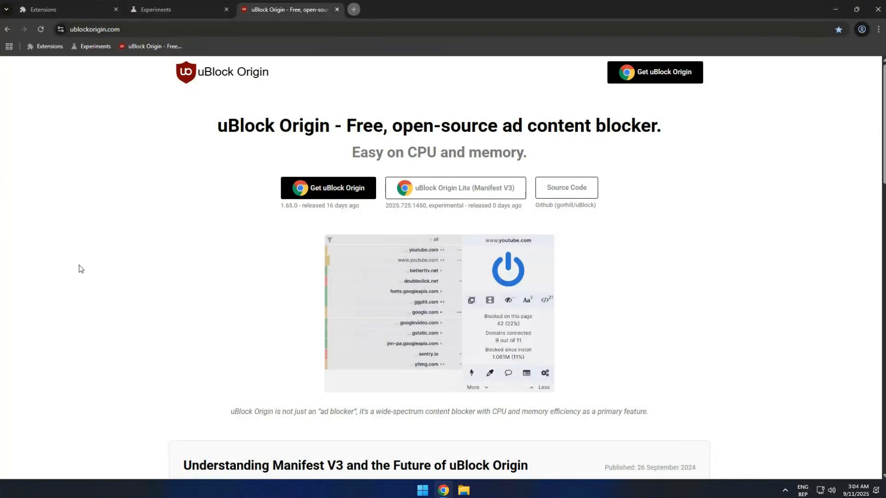
left_click(566, 187)
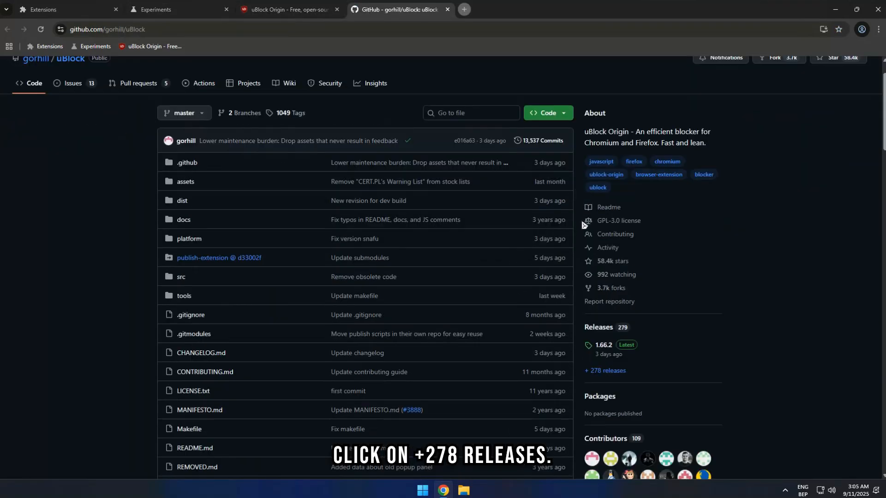
left_click(603, 370)
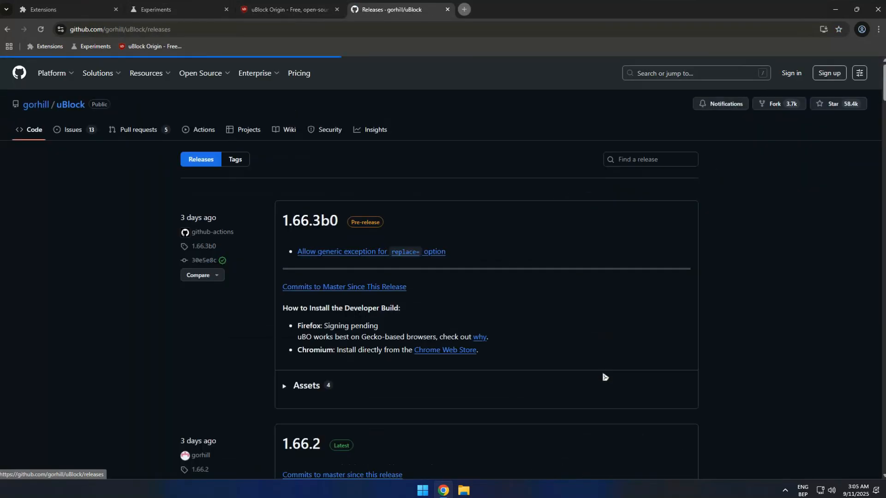
Step: Locate release 1.65.0 and expand its Assets to show the chromium zip
scroll("down", 3)
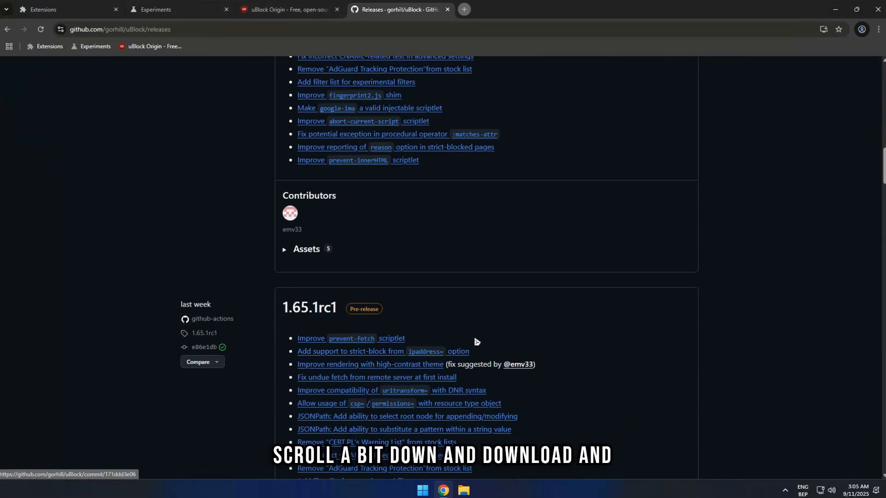
scroll("down", 3)
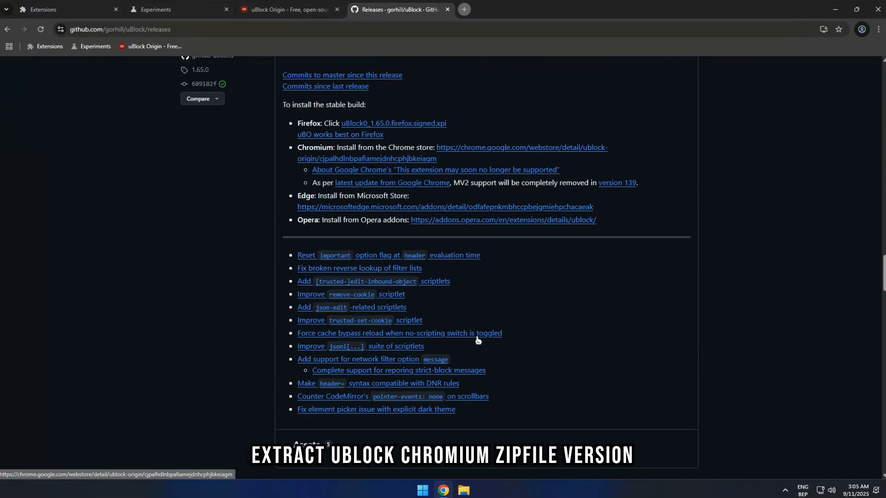
scroll("down", 3)
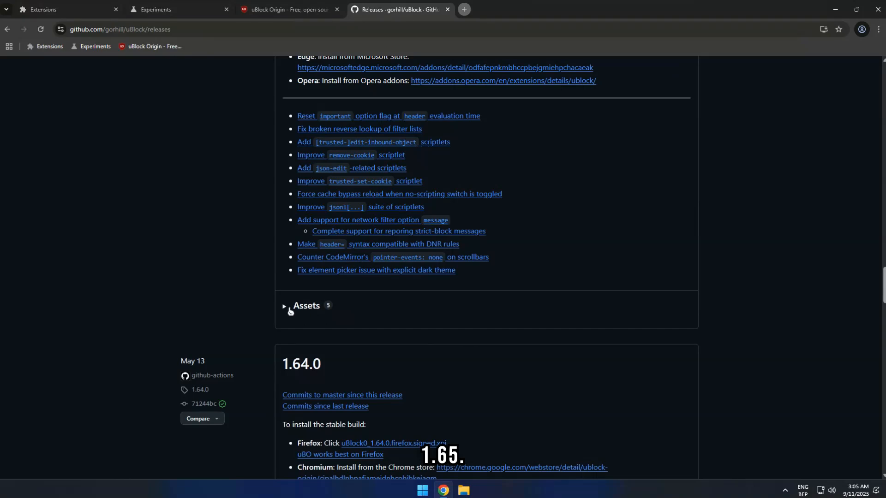
left_click(306, 306)
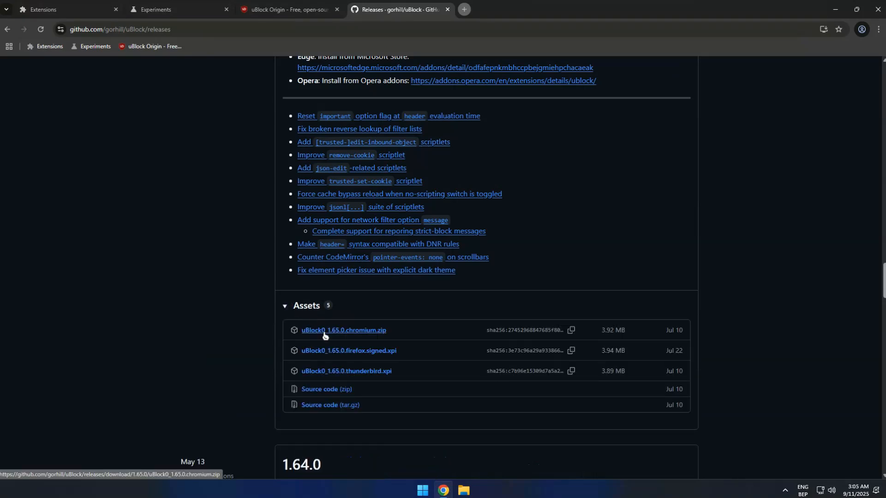
Step: Download uBlock0_1.65.0.chromium.zip and extract it to the default folder in Downloads
left_click(343, 330)
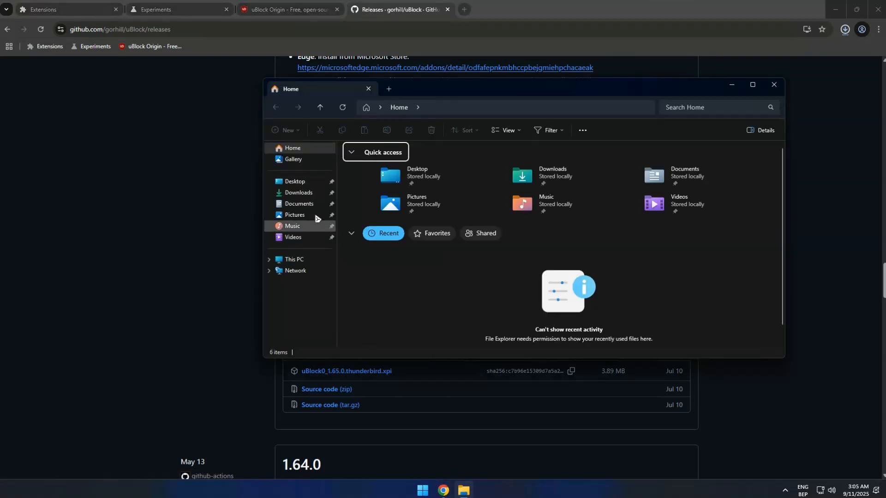
left_click(298, 193)
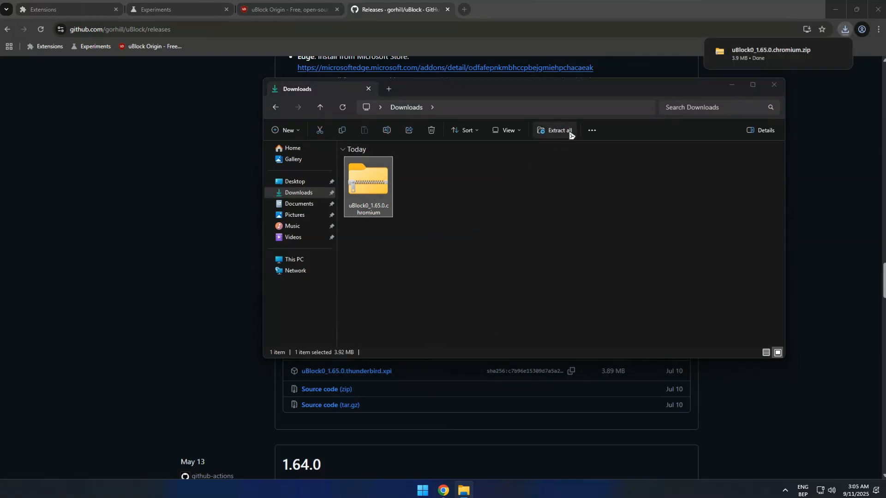
left_click(557, 130)
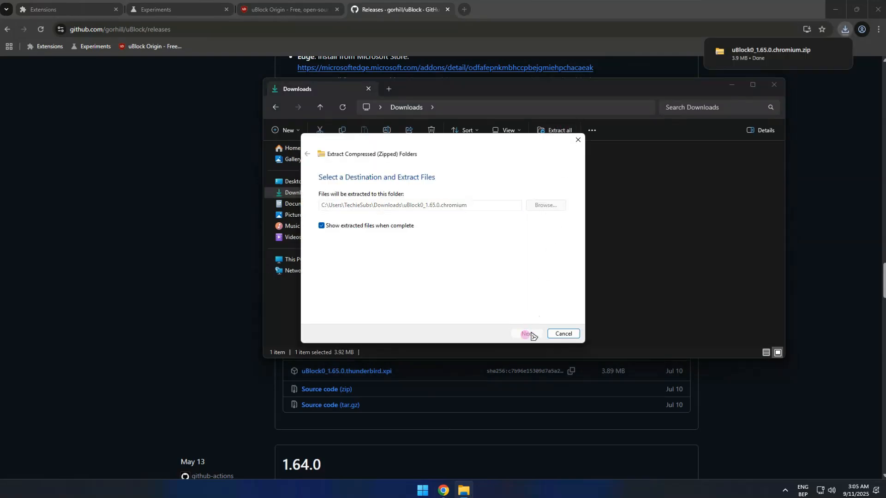
left_click(525, 333)
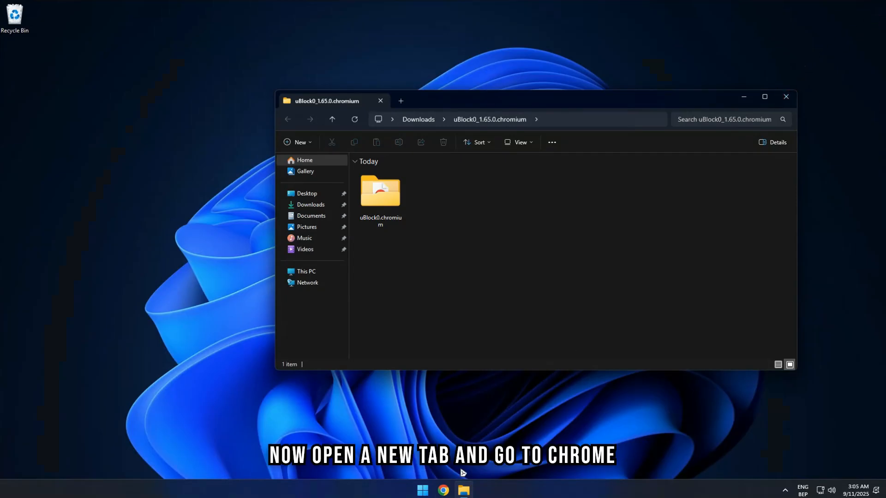
Step: Reach Manage Extensions from the Chrome menu and start Load unpacked
left_click(443, 490)
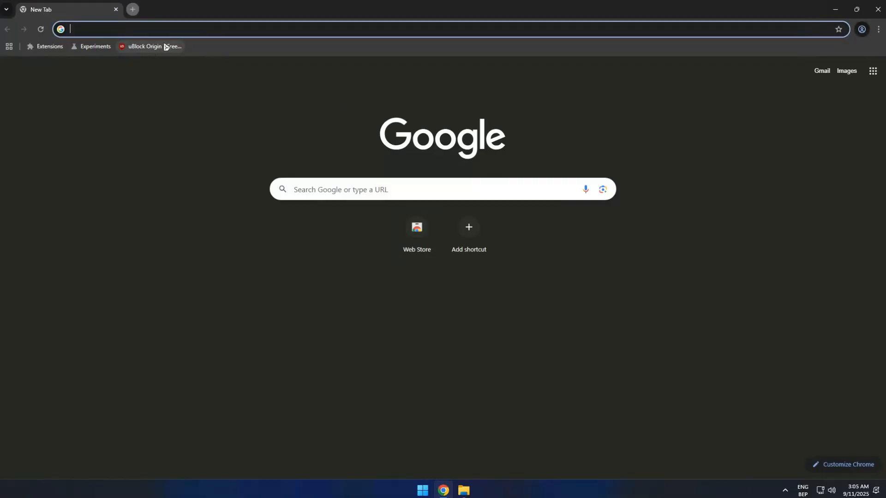
left_click(877, 29)
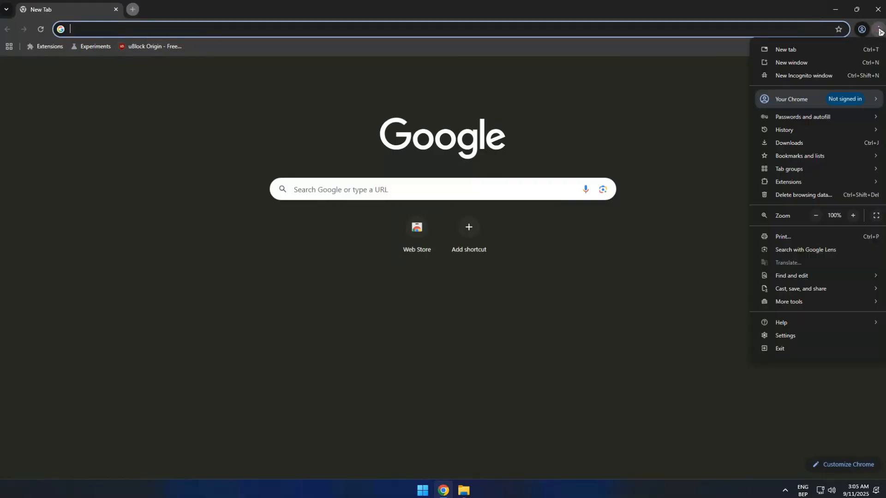
mouse_move(789, 182)
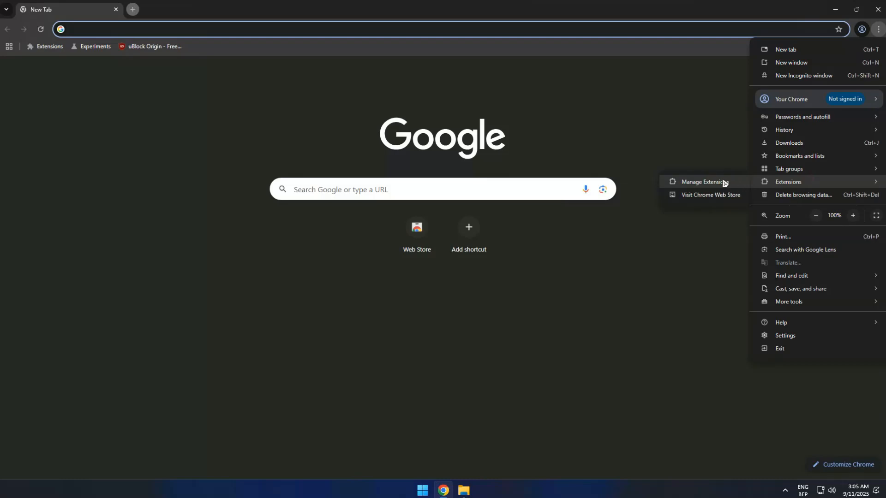
left_click(700, 181)
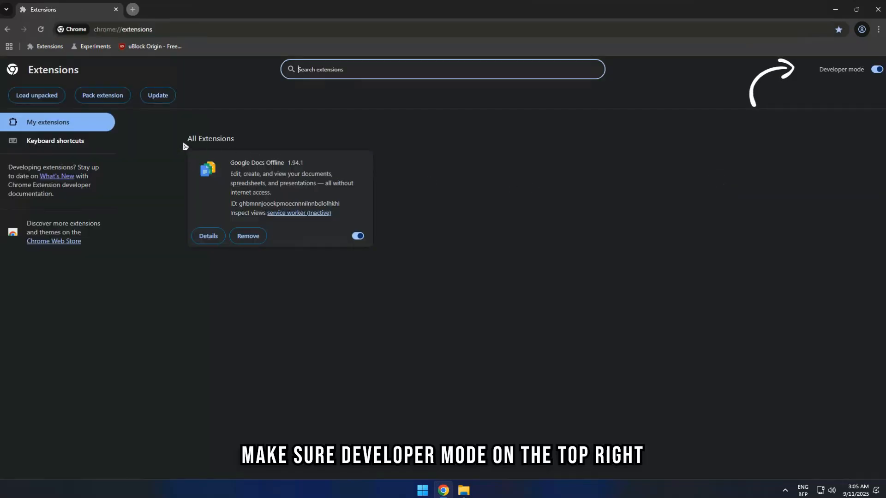
left_click(36, 95)
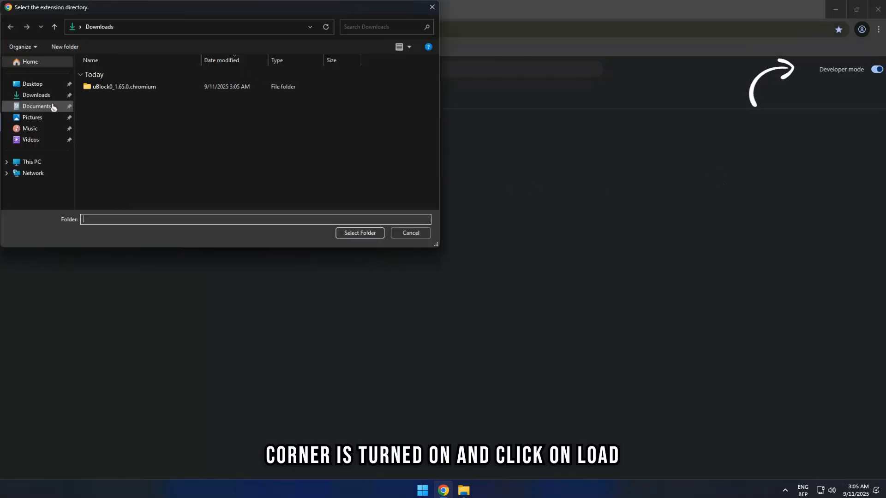
Step: Select the uBlock0.chromium folder inside uBlock0_1.65.0.chromium to load uBlock Origin 1.65.0
left_click(124, 87)
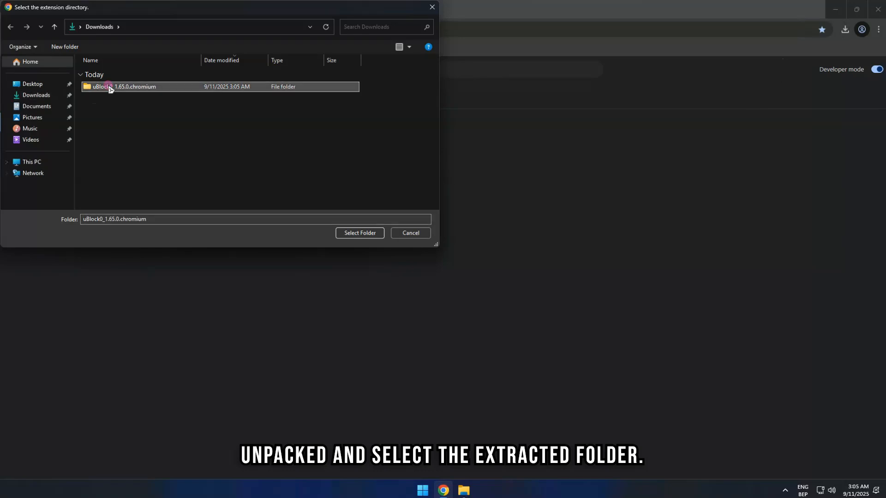
double_click(121, 87)
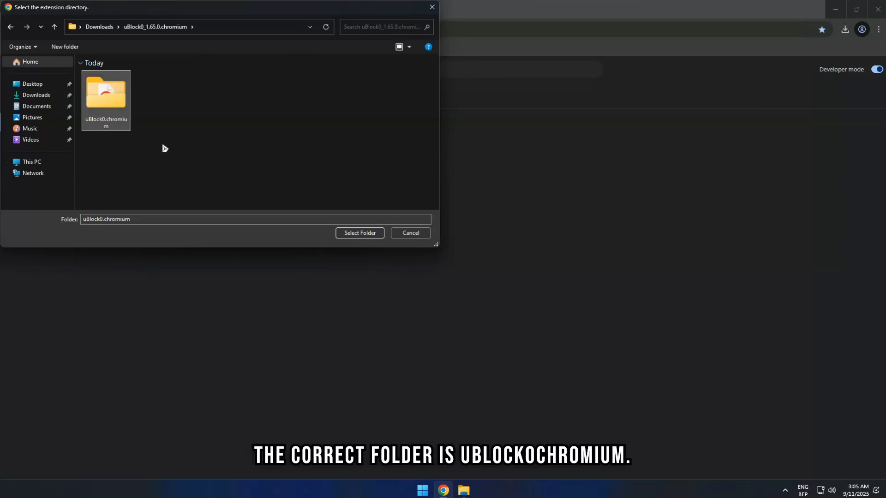
left_click(359, 232)
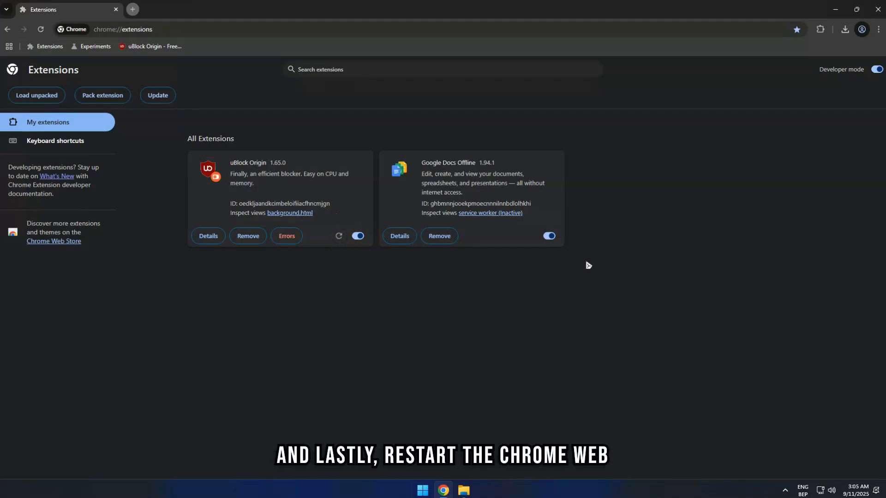
left_click(462, 490)
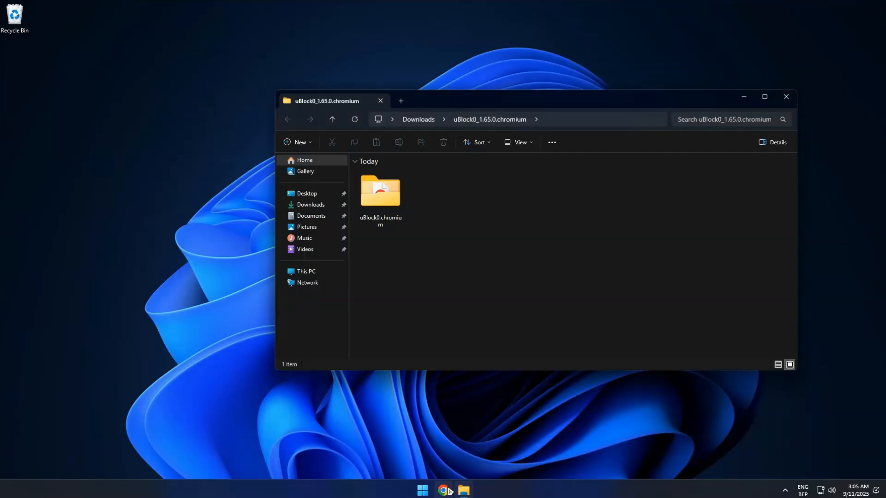
left_click(443, 490)
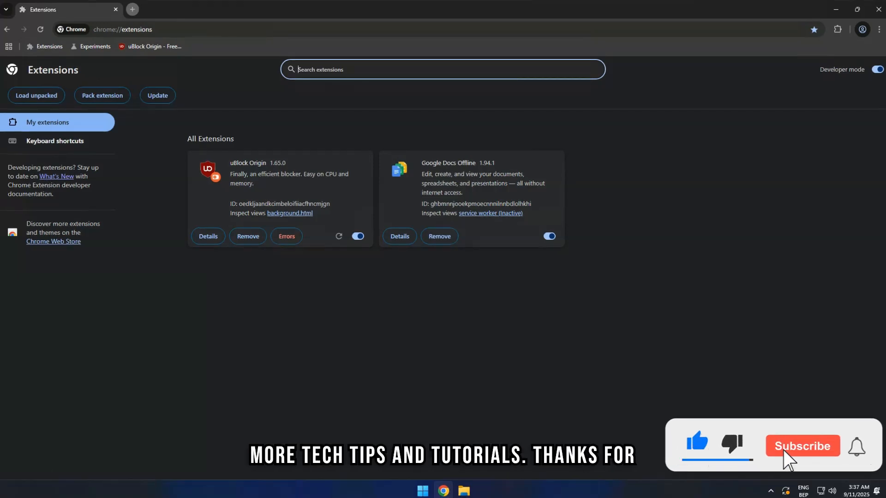
left_click(802, 446)
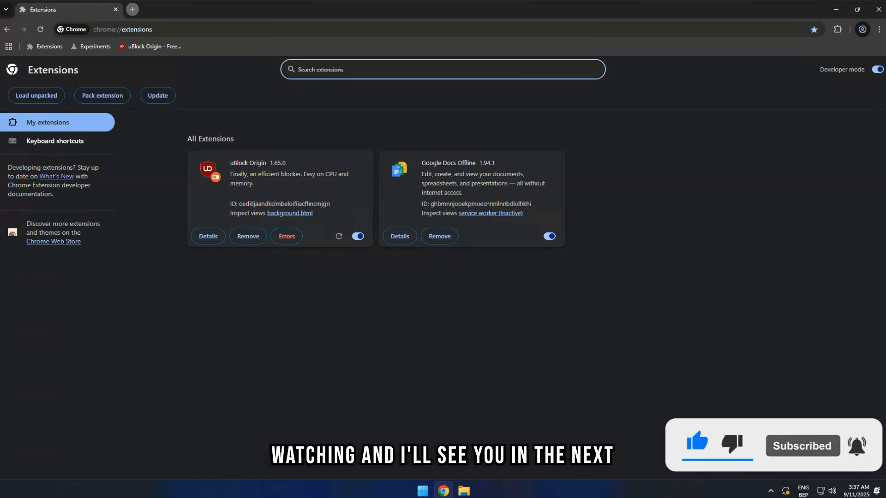